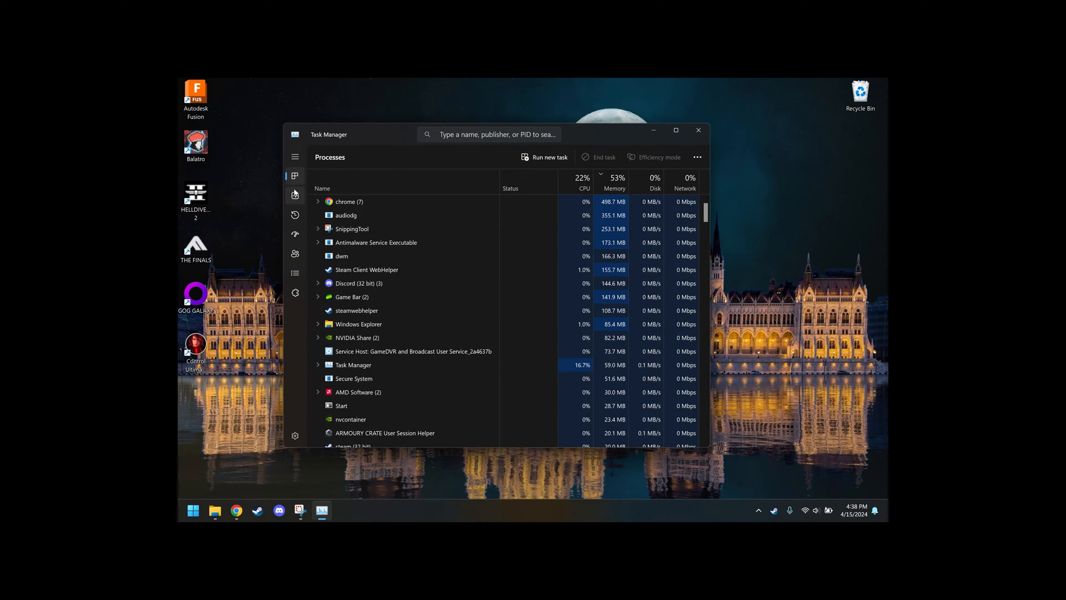
mouse_move(294, 194)
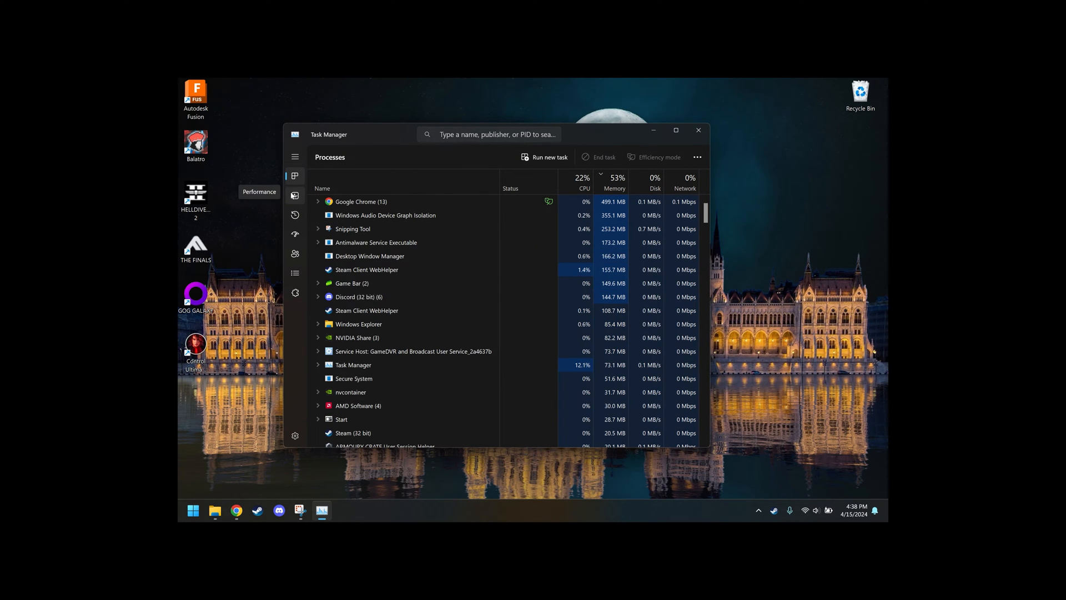
Open Performance > Memory to see 16.0 GB installed with 1 of 2 slots used.
click(294, 196)
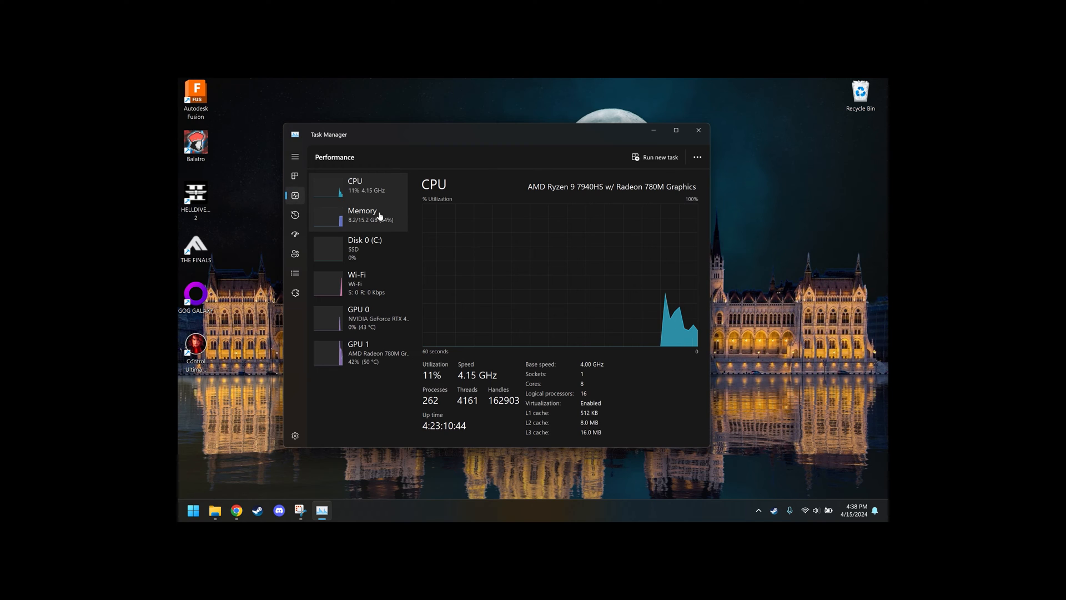
click(362, 214)
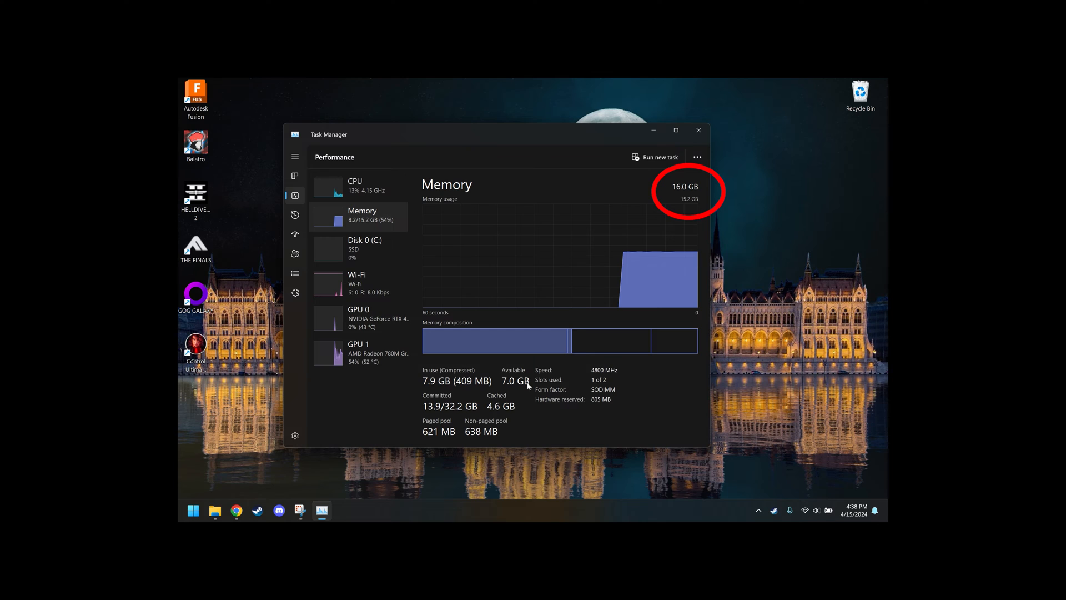
mouse_move(476, 400)
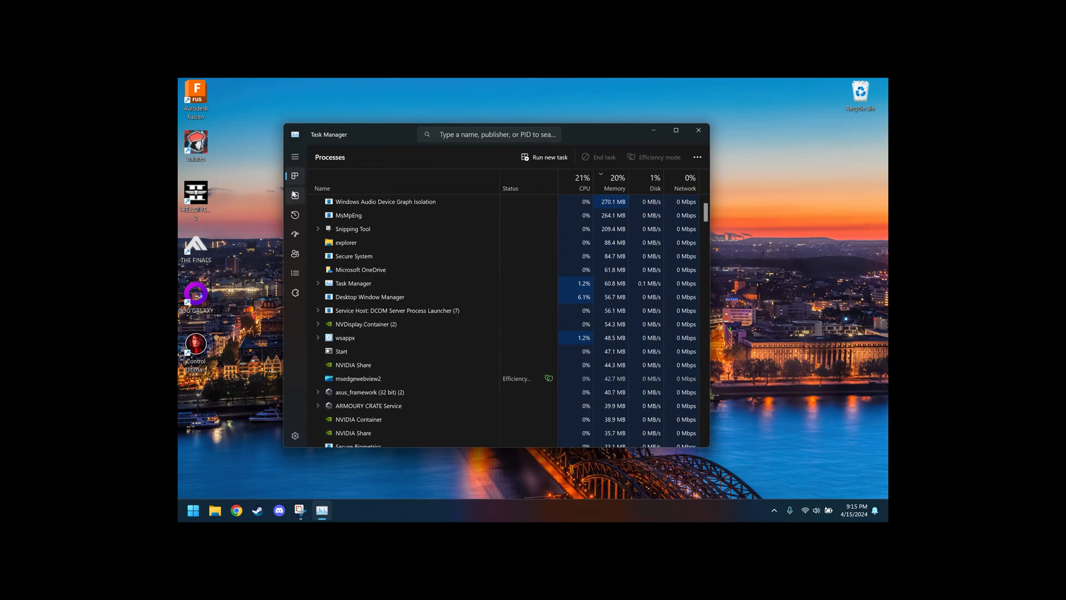
Open Performance > Memory to confirm 32.0 GB installed and 2 of 2 slots used.
click(294, 196)
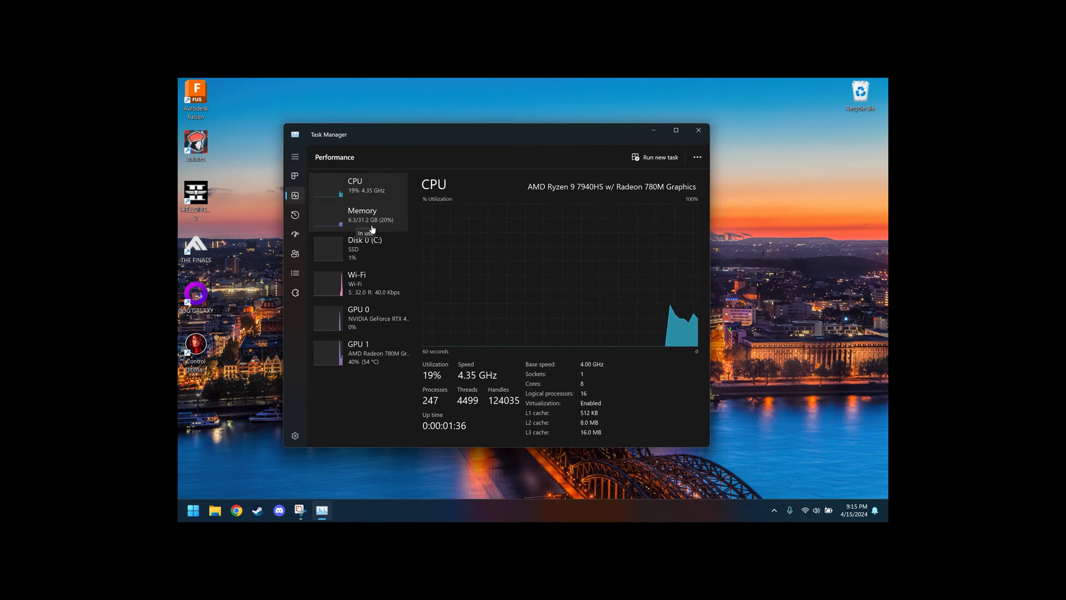
click(362, 214)
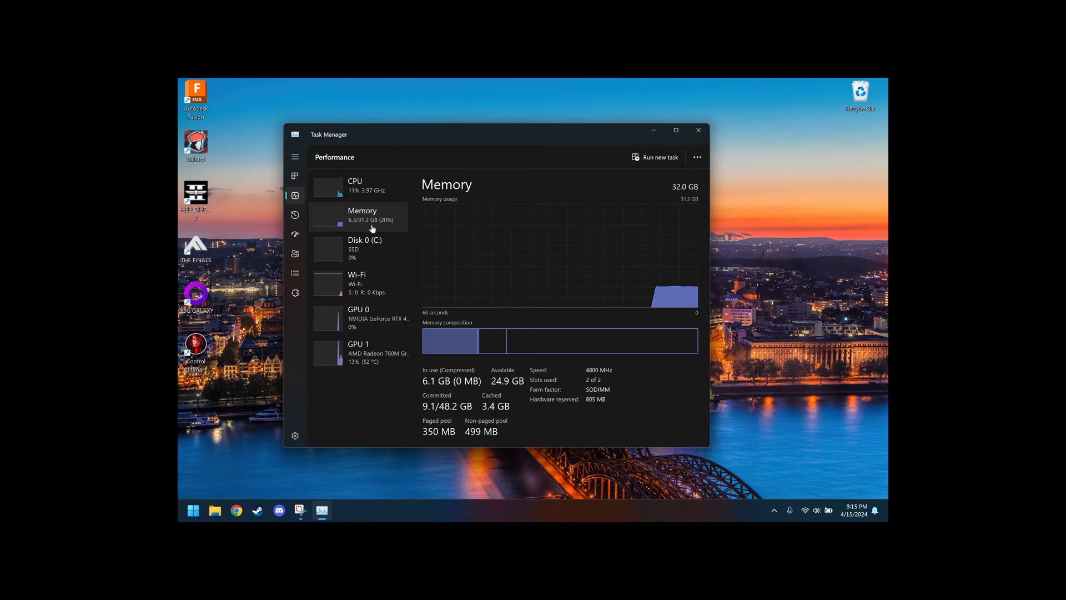
mouse_move(694, 298)
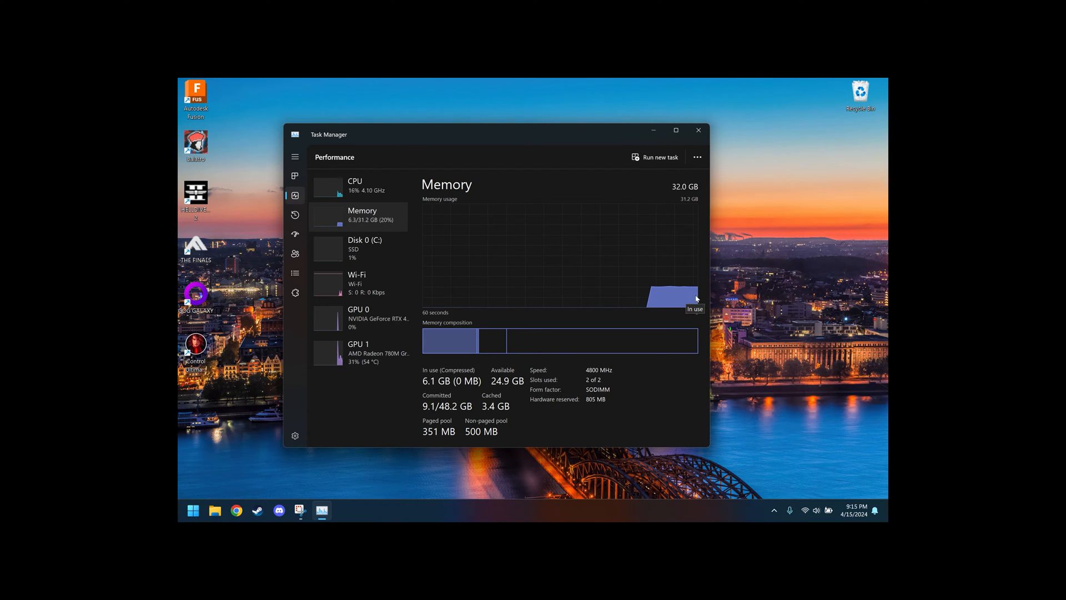